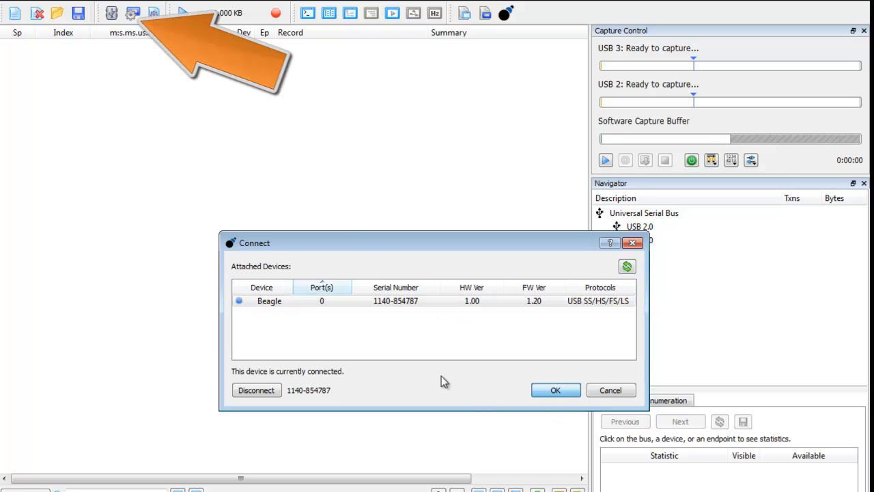
Confirm the connection to the Beagle USB 5000 analyzer.
click(555, 391)
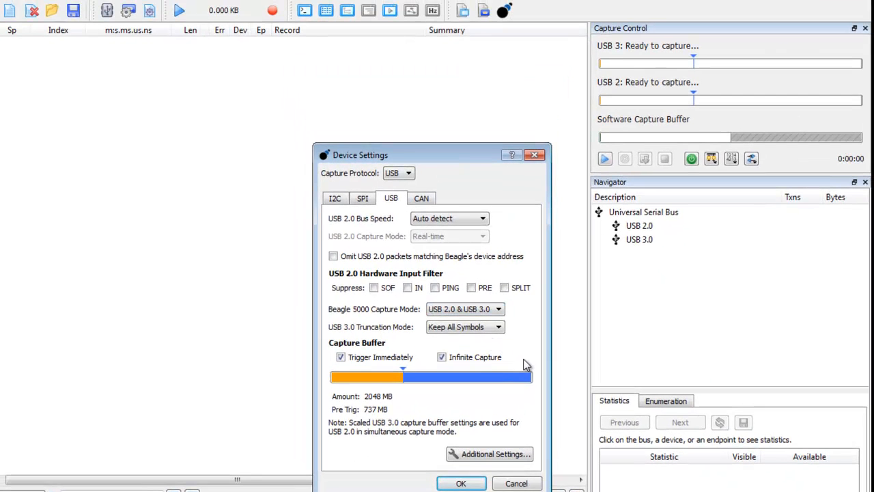
Apply the USB 2.0 & 3.0 capture settings and start recording FX3 enumeration traffic.
click(462, 483)
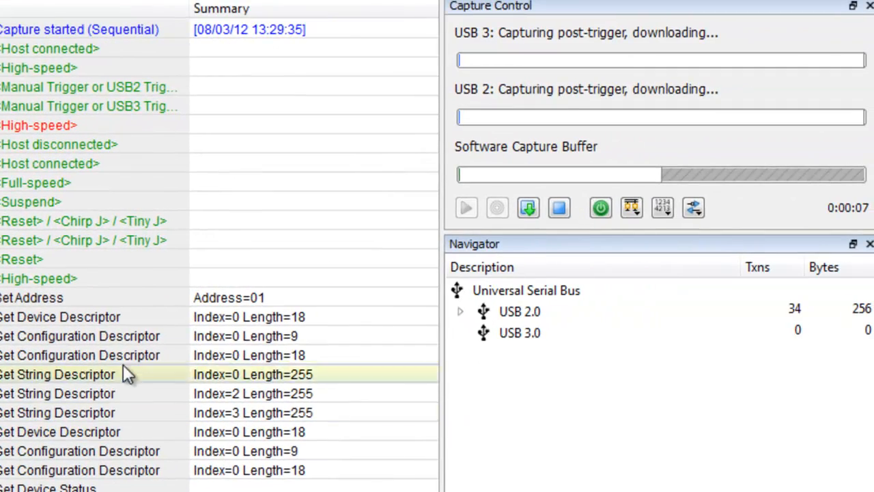
click(458, 311)
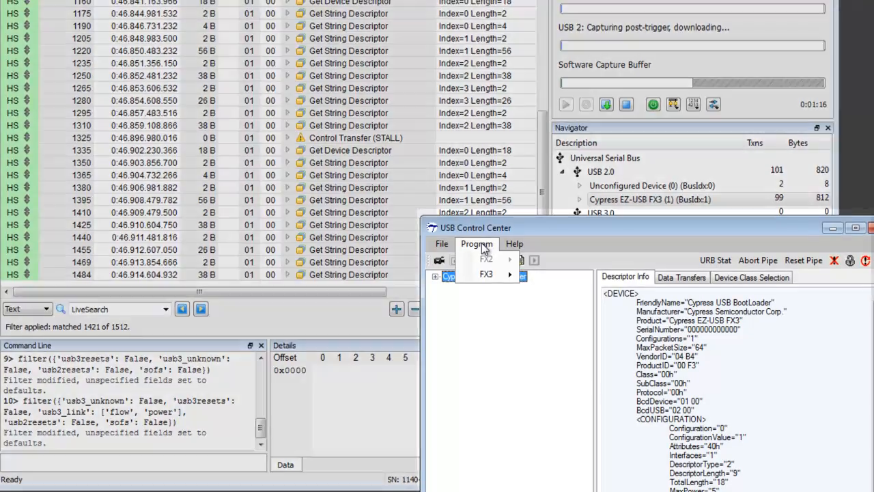
Download the streamer firmware so the FX3 enumerates as Cypress USB StreamerExample over USB 3.0.
click(486, 273)
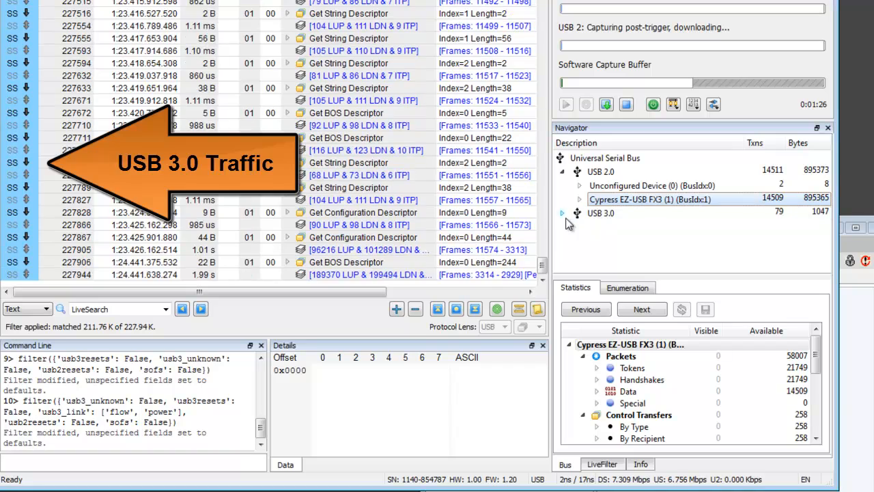
click(579, 213)
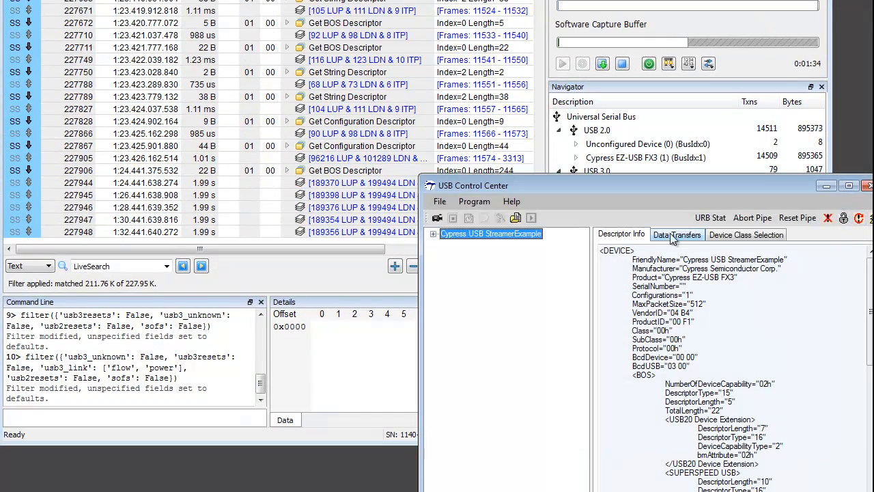
Send 'hello' to the Bulk OUT endpoint of Interface 0 via Data Transfers.
click(678, 235)
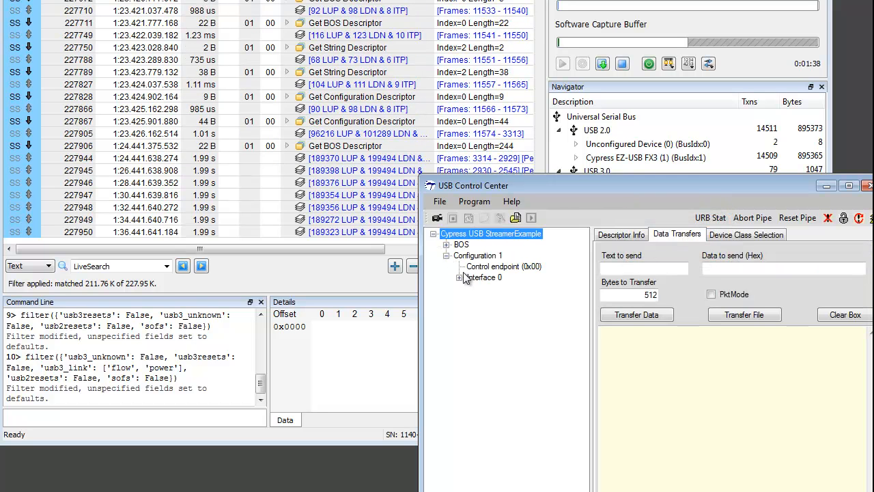
click(461, 276)
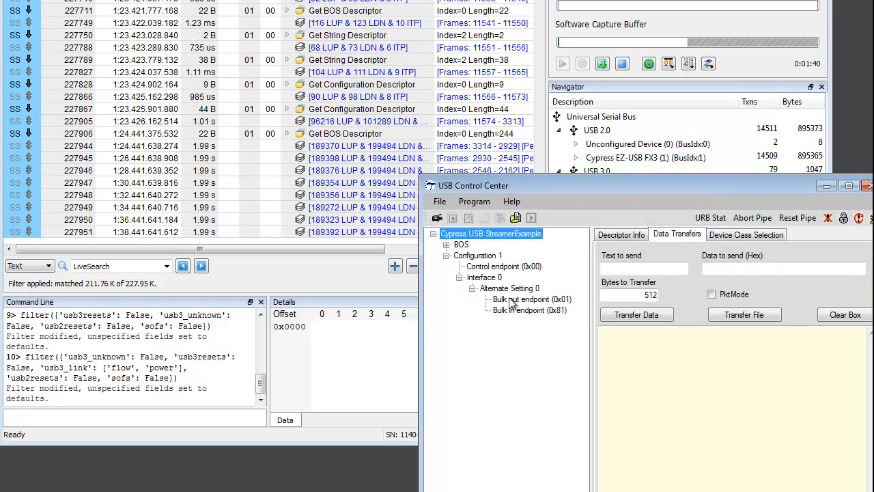
text(hello)
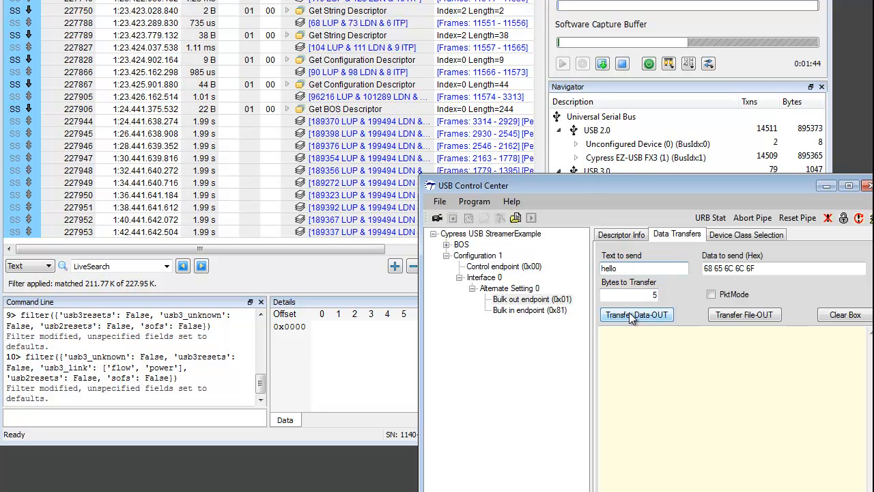
click(637, 314)
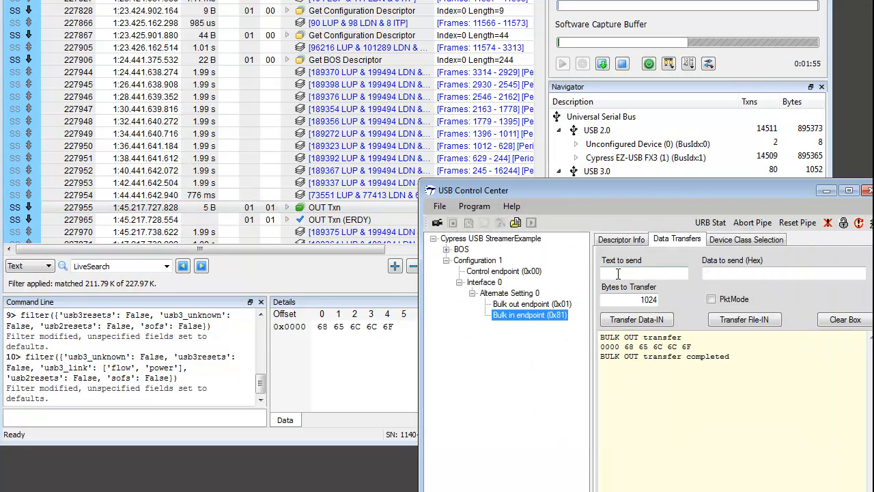
Read 1024 bytes back from the Bulk IN endpoint.
click(636, 320)
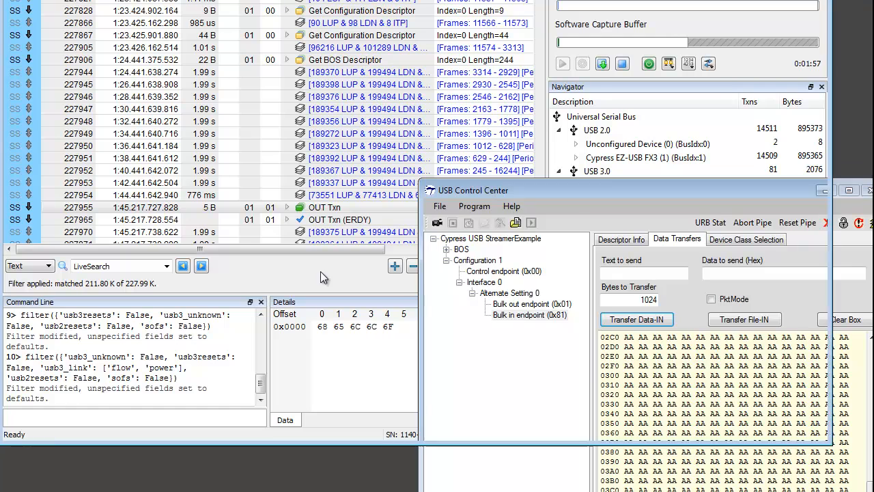